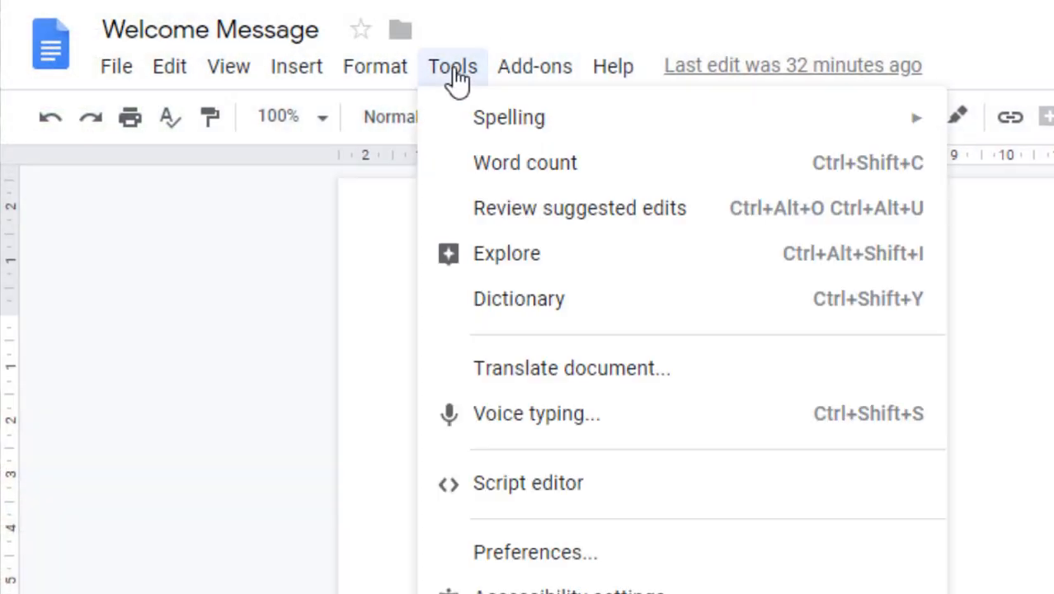
pyautogui.moveTo(537, 414)
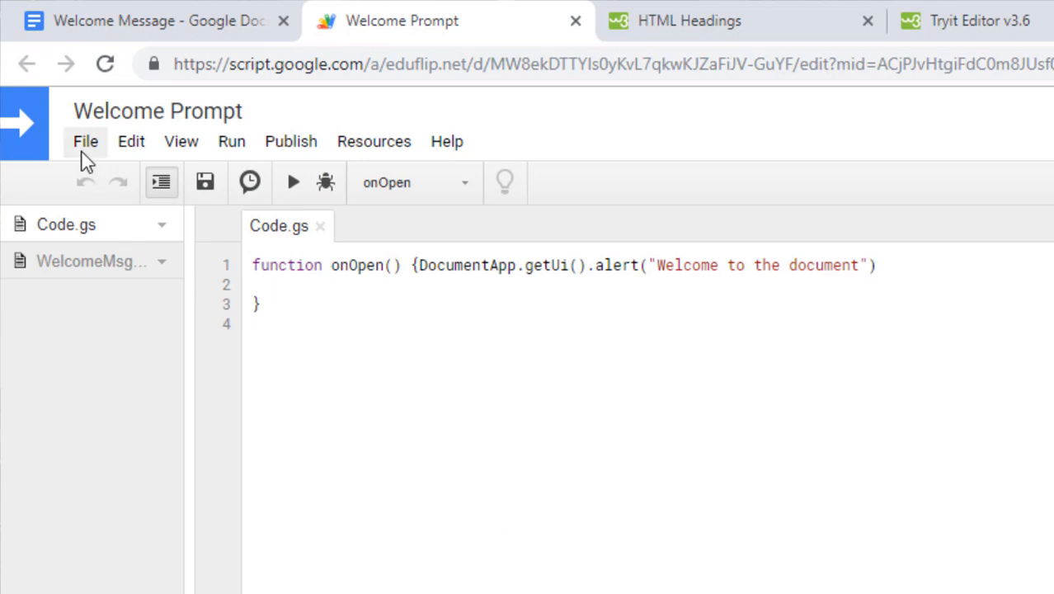
# Create a new HTML file named WelcomeHtml.html in the Welcome Prompt project.
pyautogui.click(85, 141)
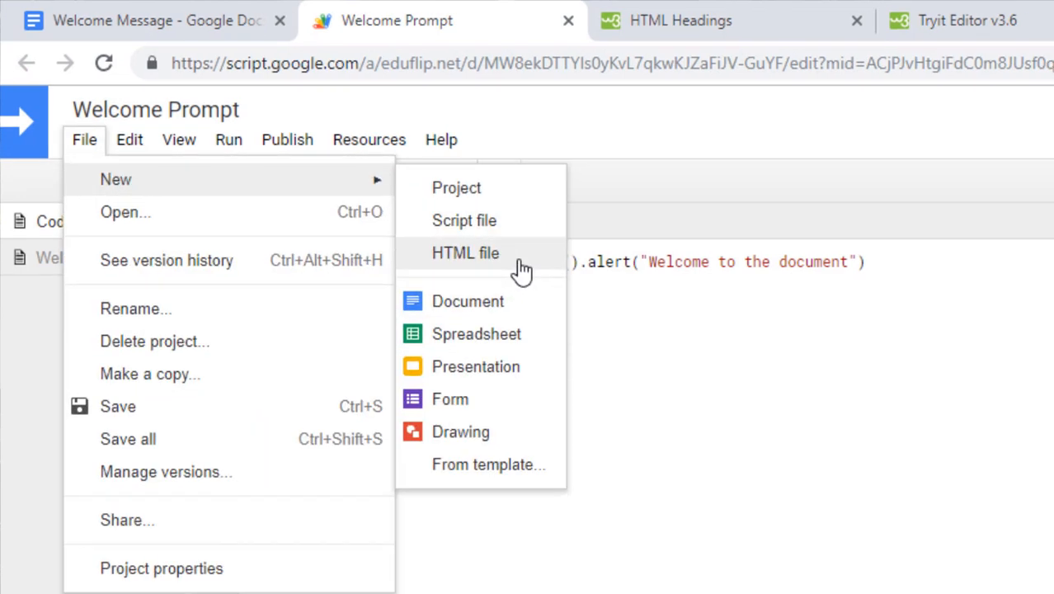
pyautogui.click(465, 252)
pyautogui.write('WelcomeHtml')
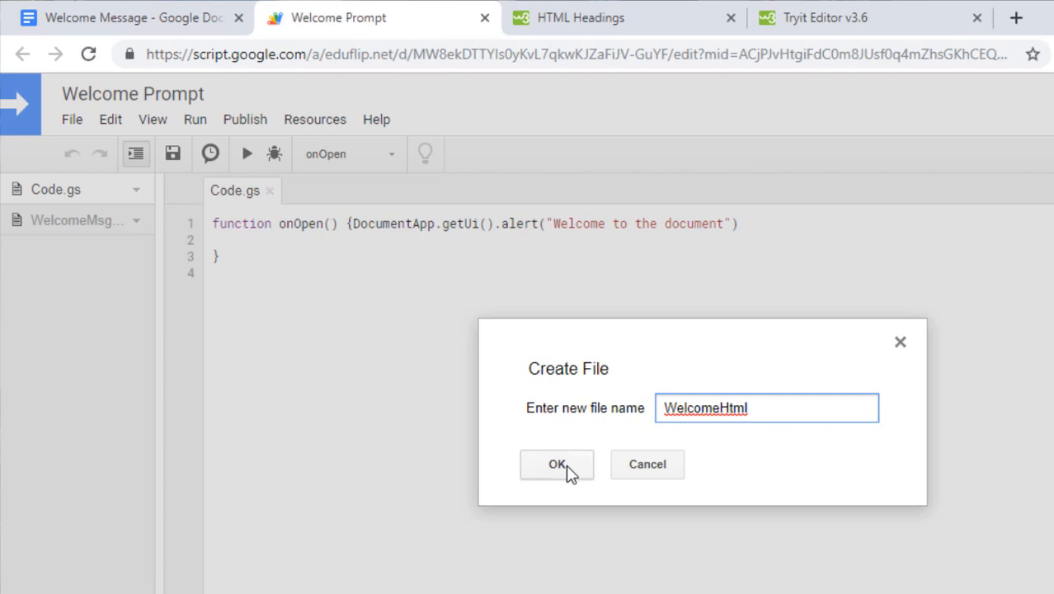
pyautogui.click(557, 463)
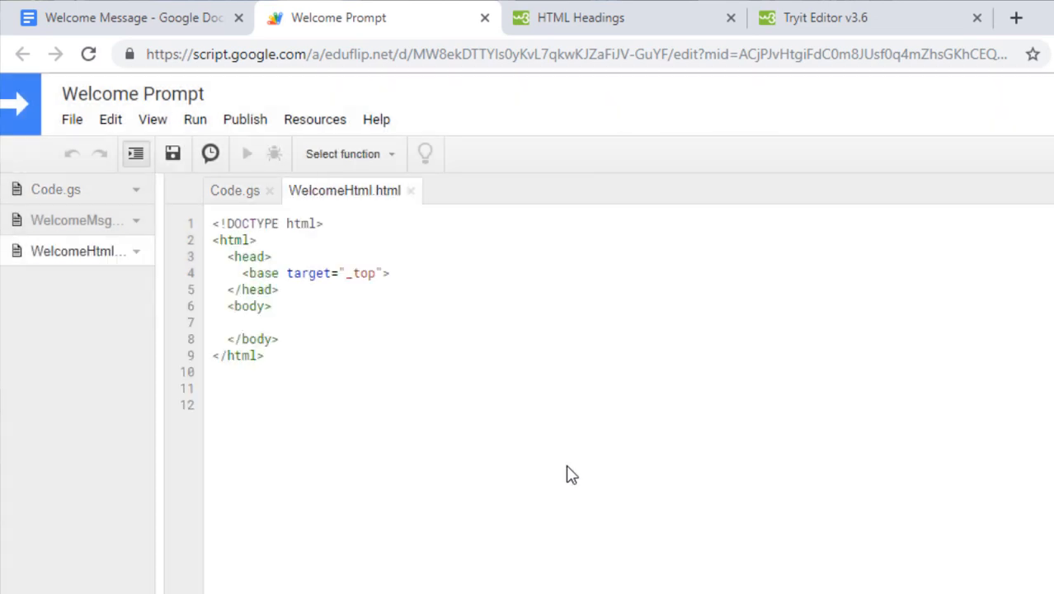